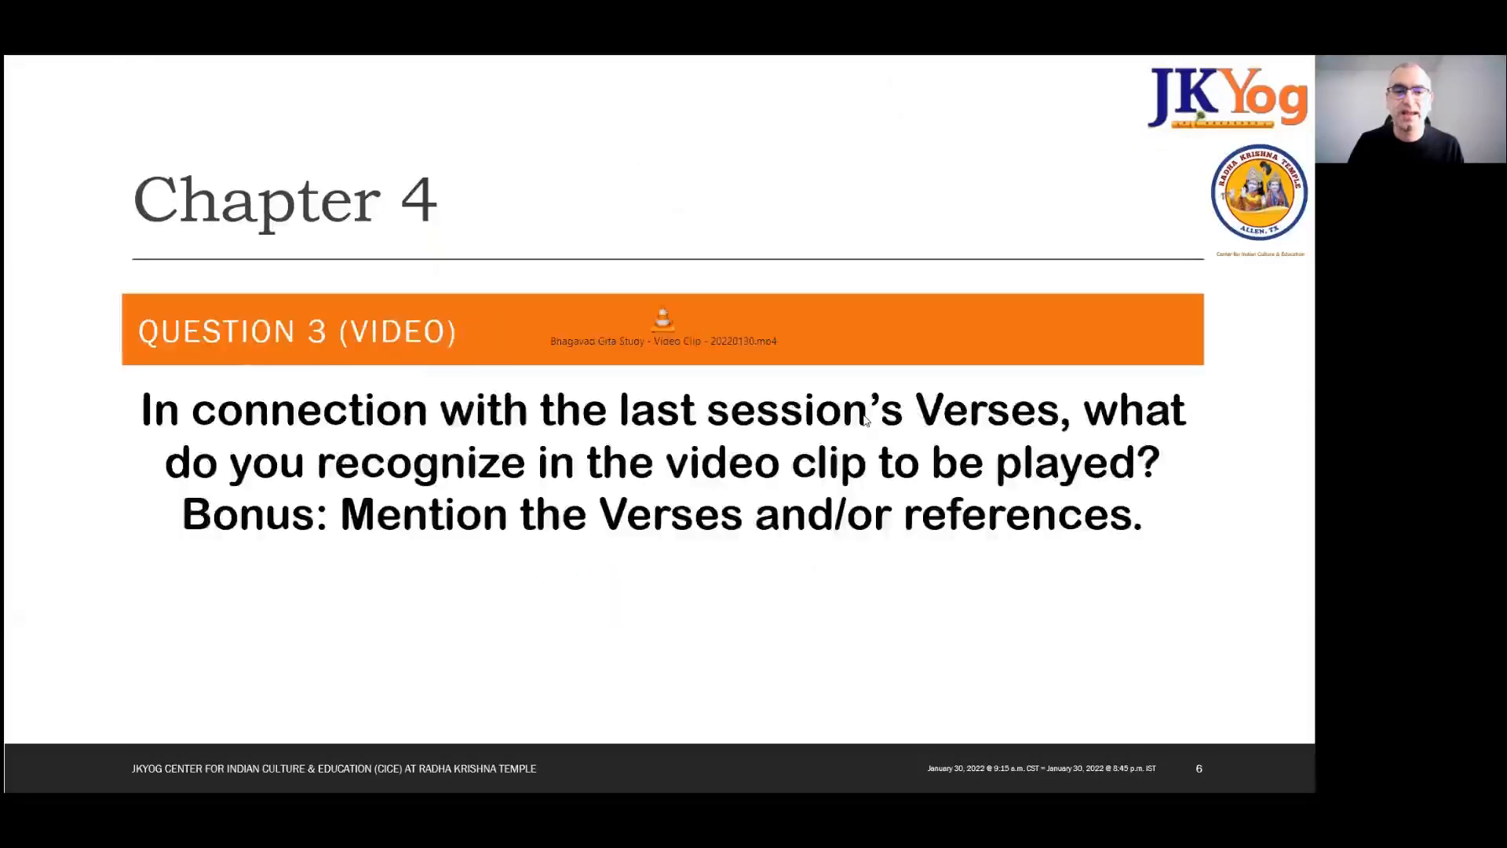
pyautogui.moveTo(483, 320)
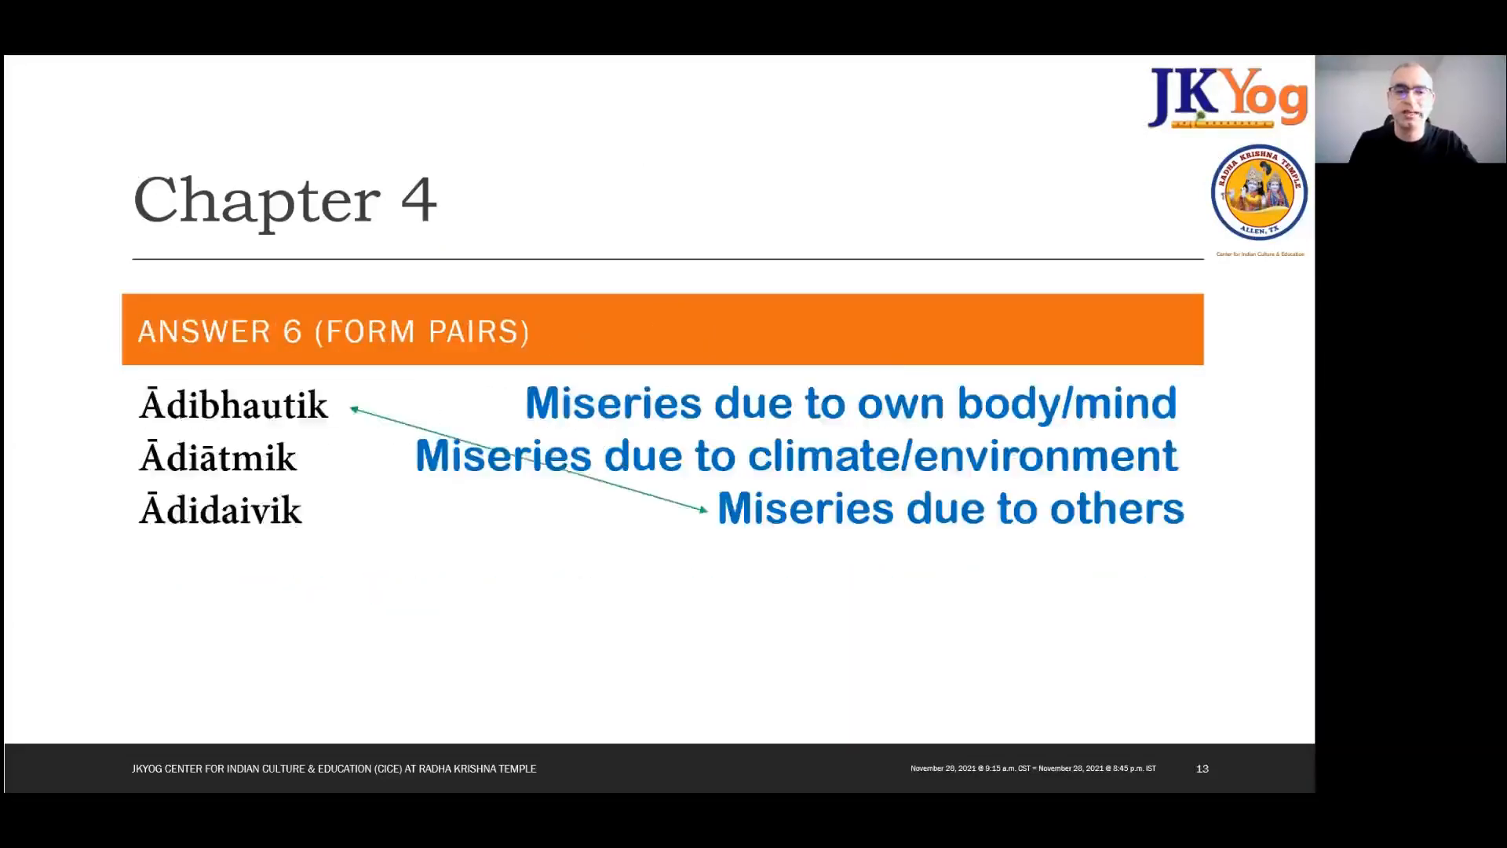
# Step: Advance the slide show to Chapter 4, Verse 37 "Fire Your Karmas"
pyautogui.press('Right')
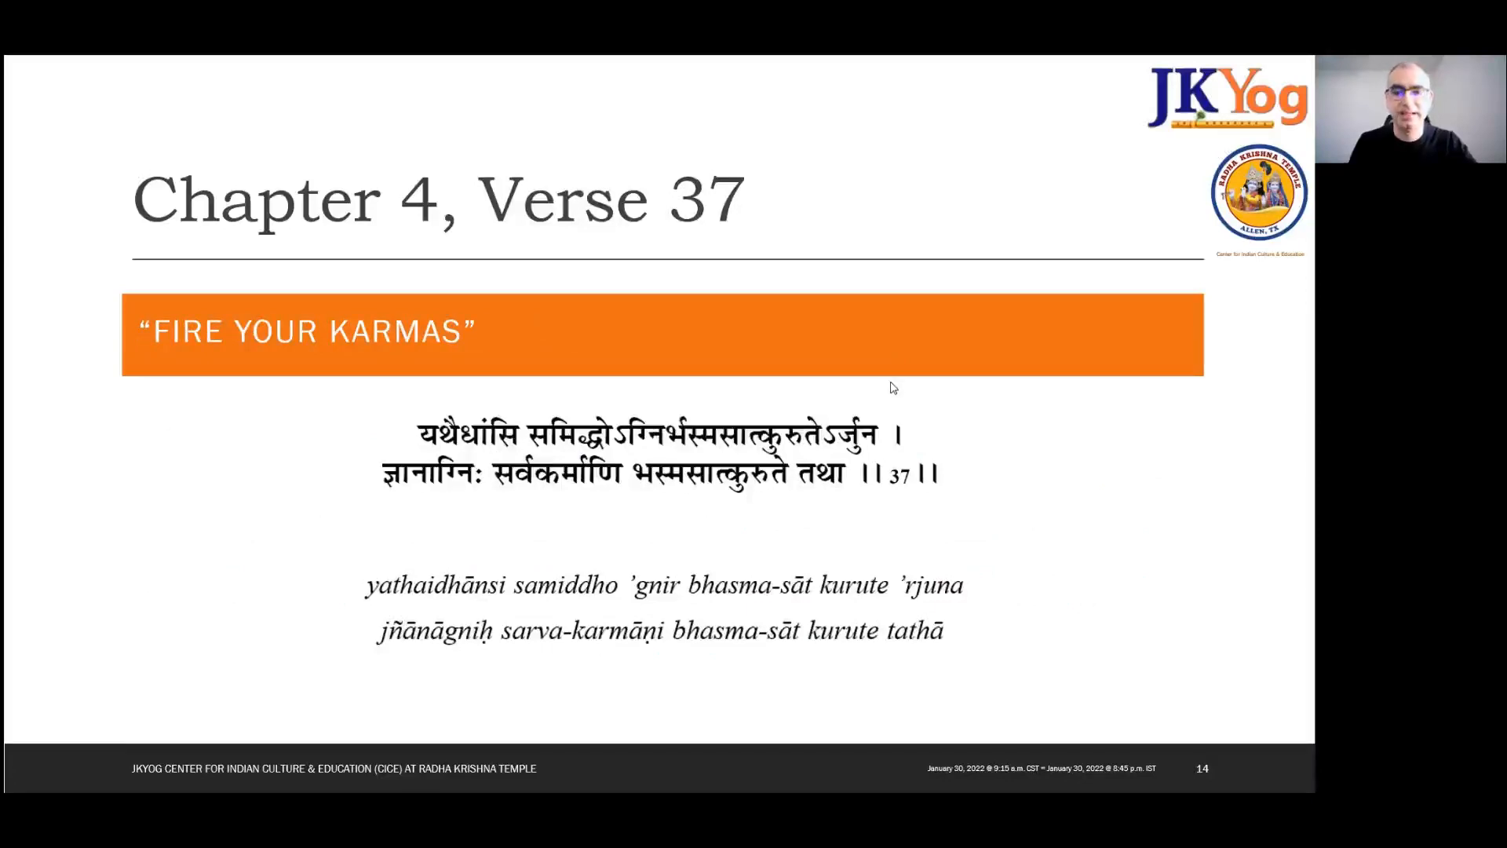
pyautogui.moveTo(835, 370)
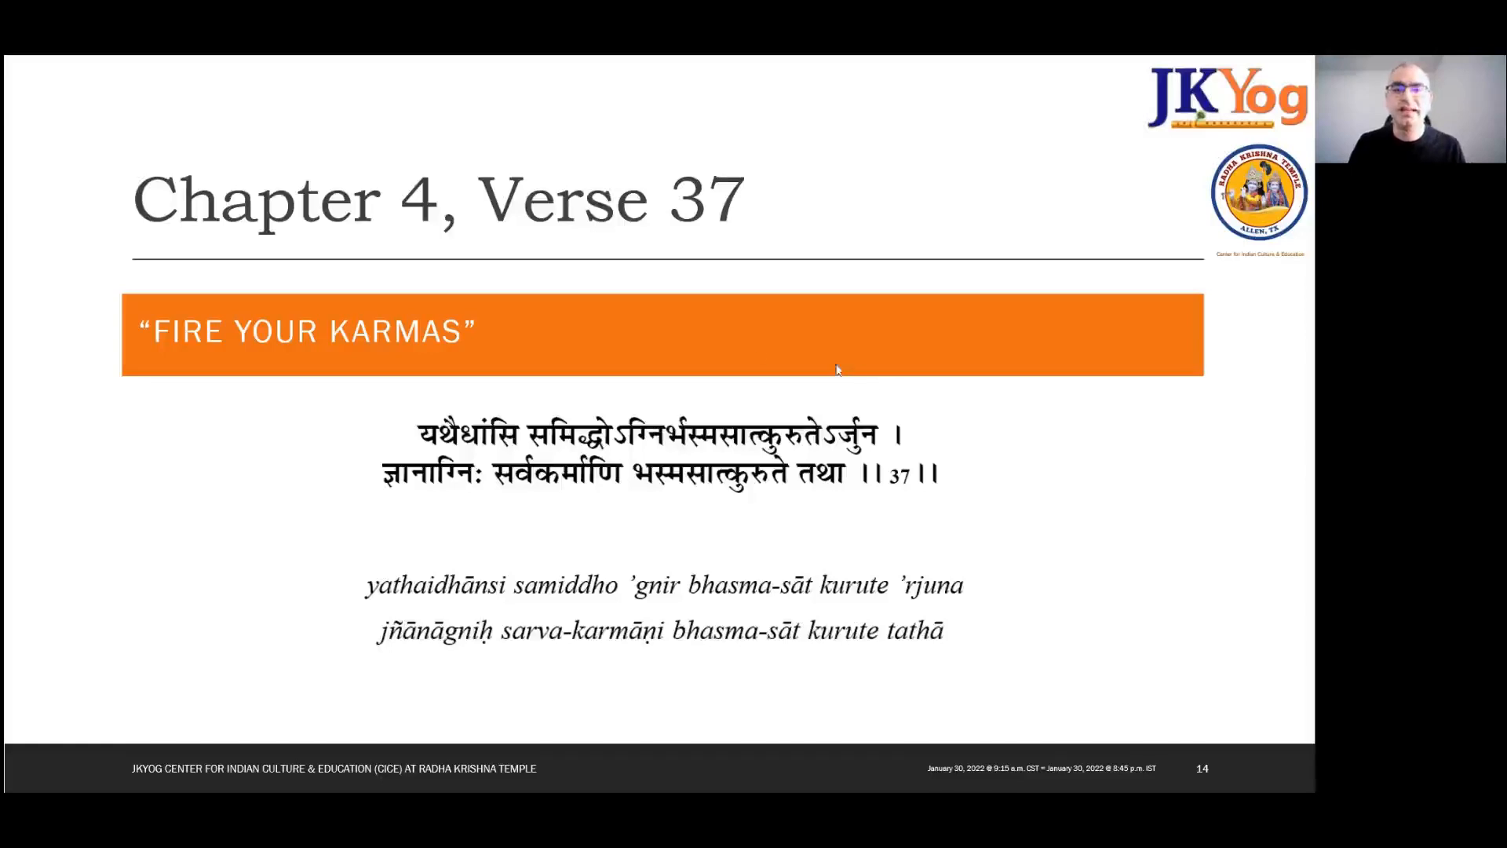
pyautogui.moveTo(892, 345)
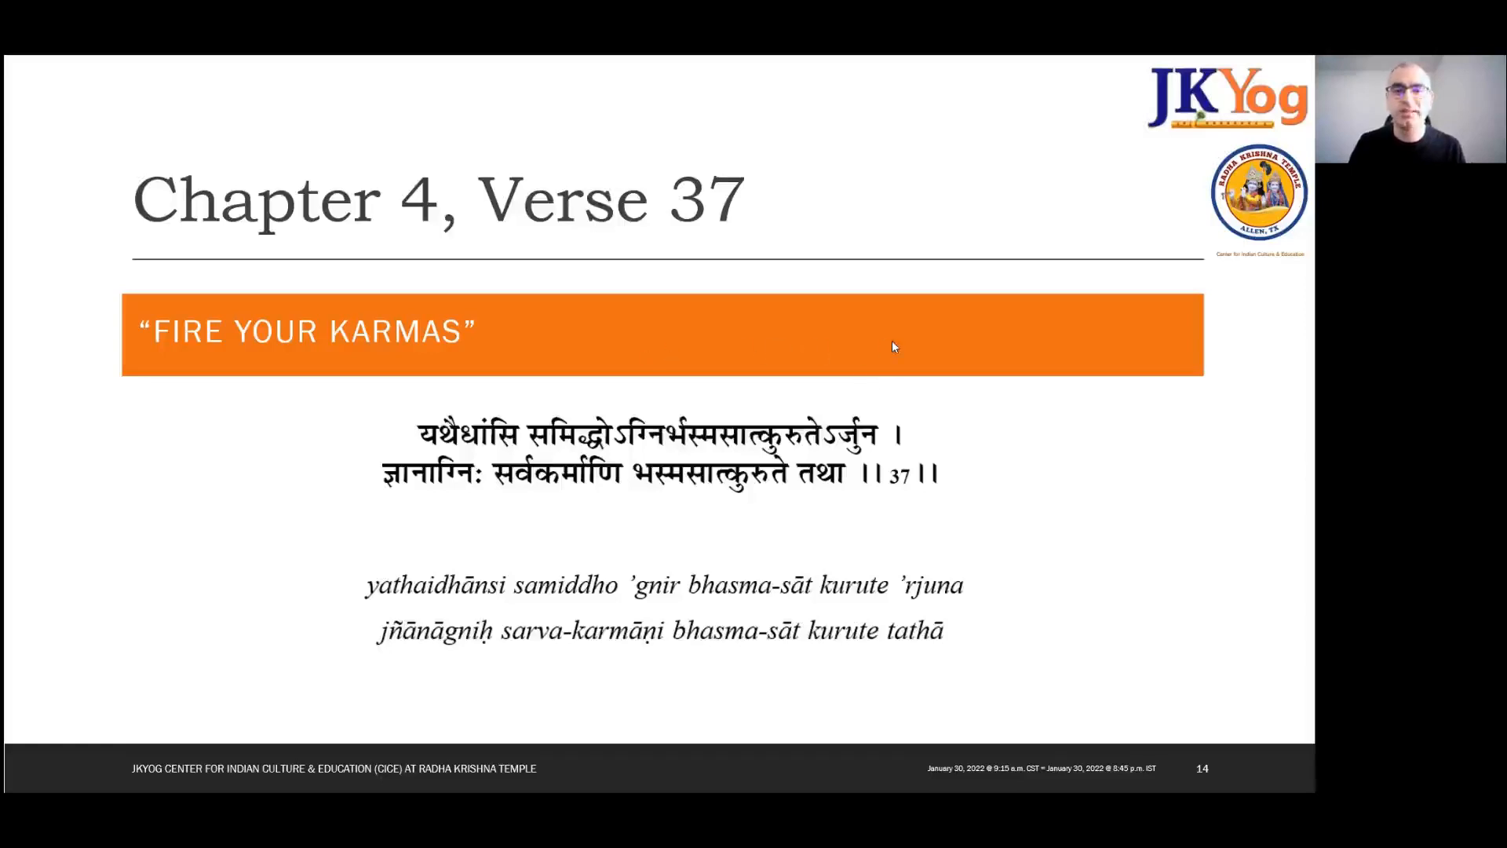
pyautogui.moveTo(1014, 422)
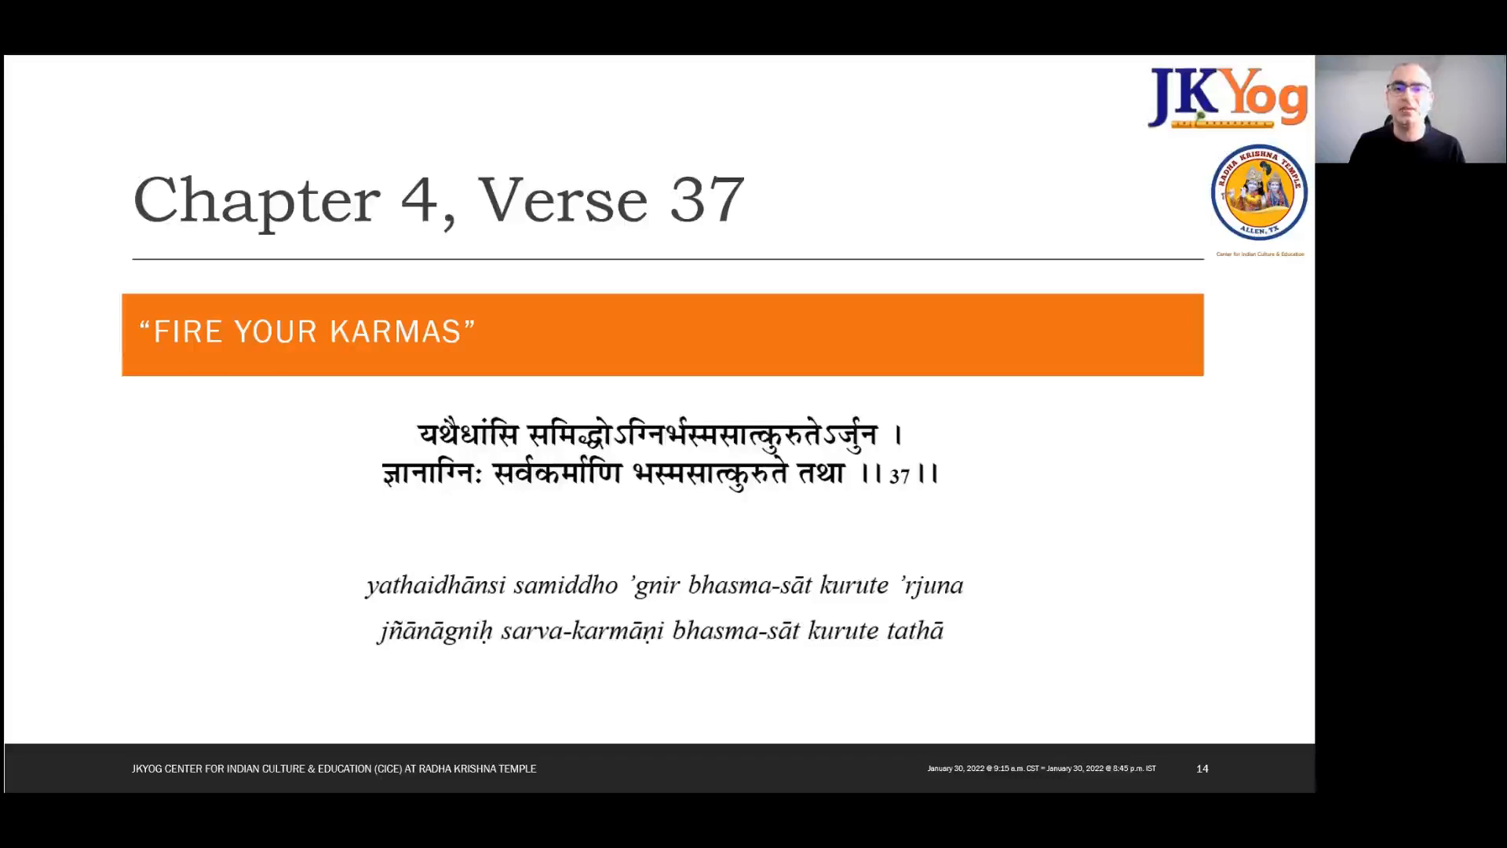
# Step: Switch to the Freda reader showing page 219 with the verse 37 commentary
pyautogui.press('alt+tab')
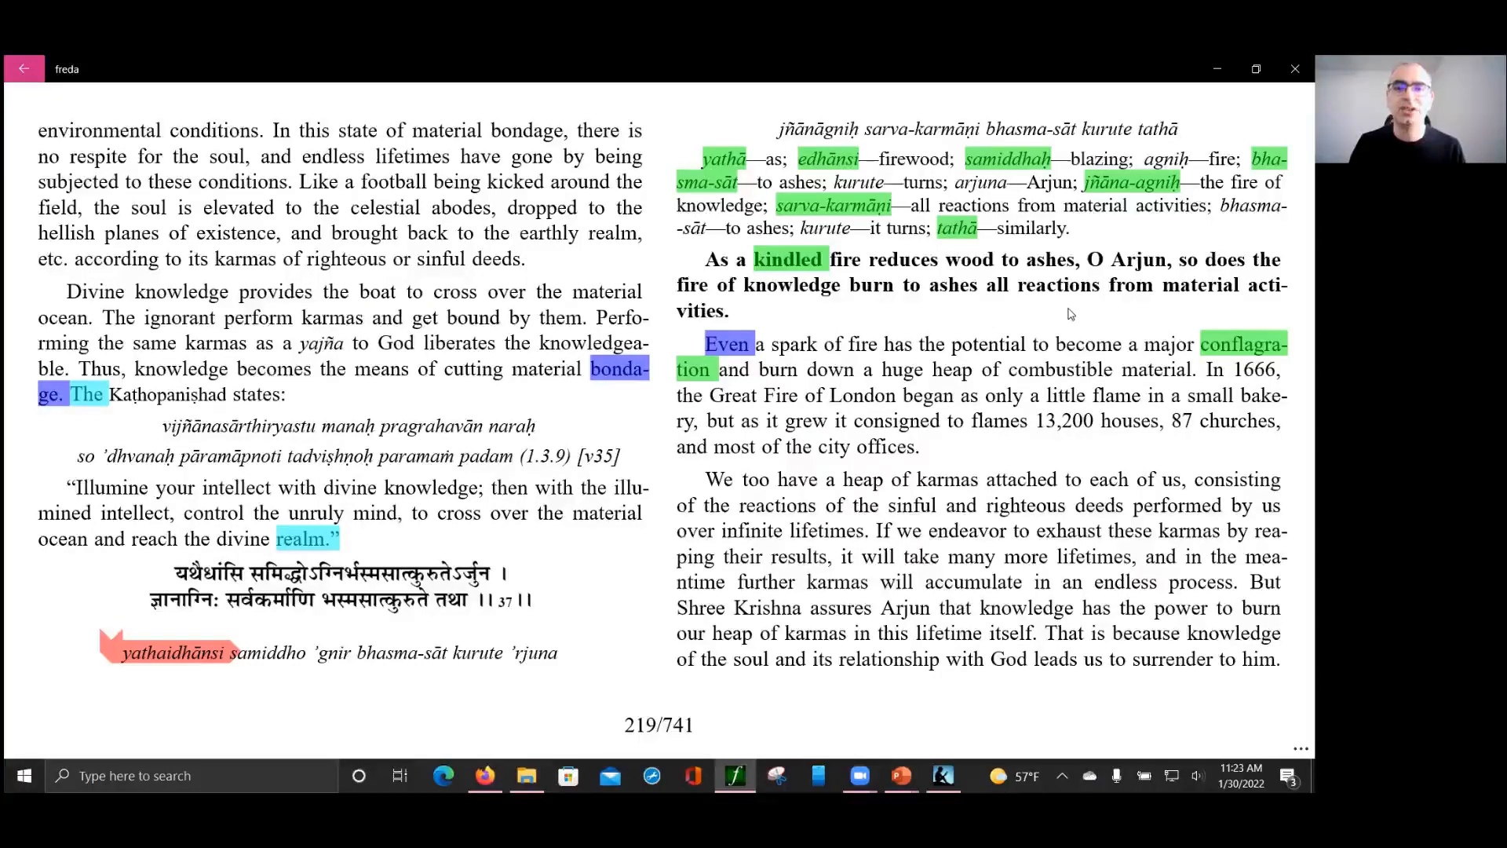
pyautogui.moveTo(1079, 310)
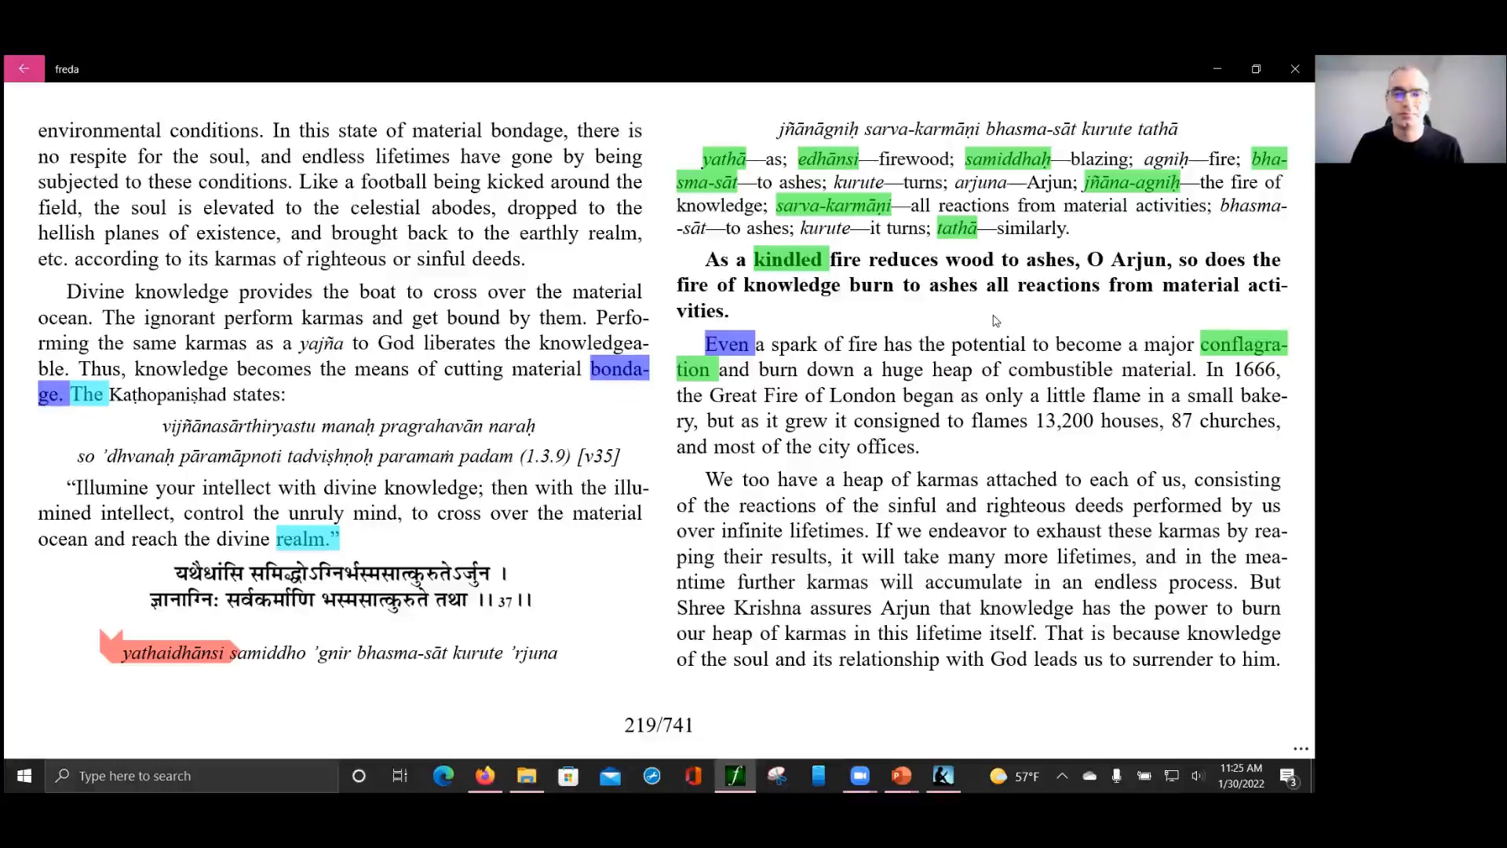
# Step: Scroll the Gita commentary past page 220 to page 221 on faith in the Guru
pyautogui.scroll(-3)
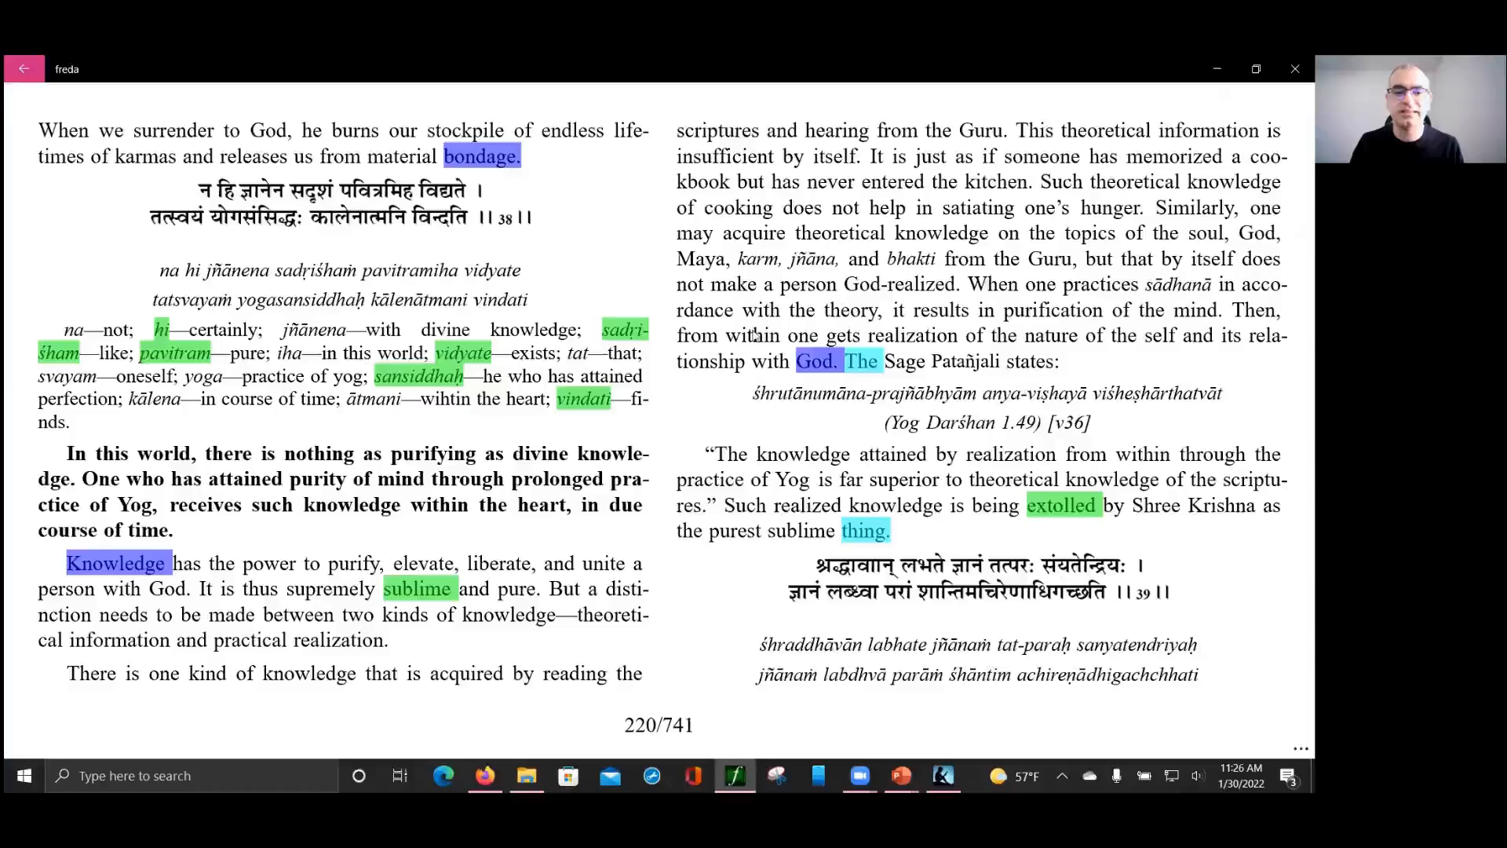
pyautogui.moveTo(683, 468)
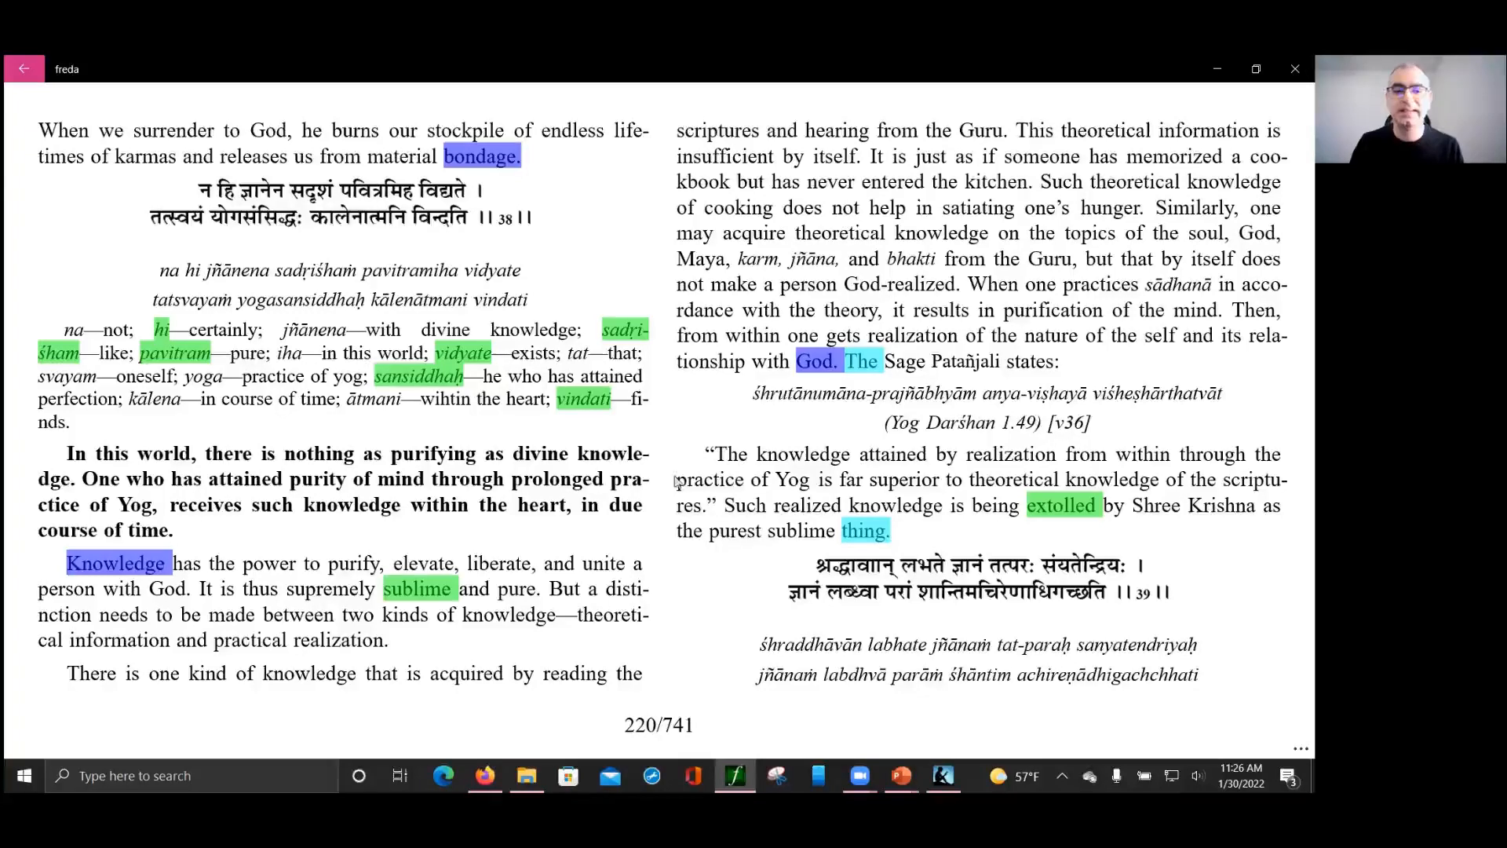
pyautogui.moveTo(651, 509)
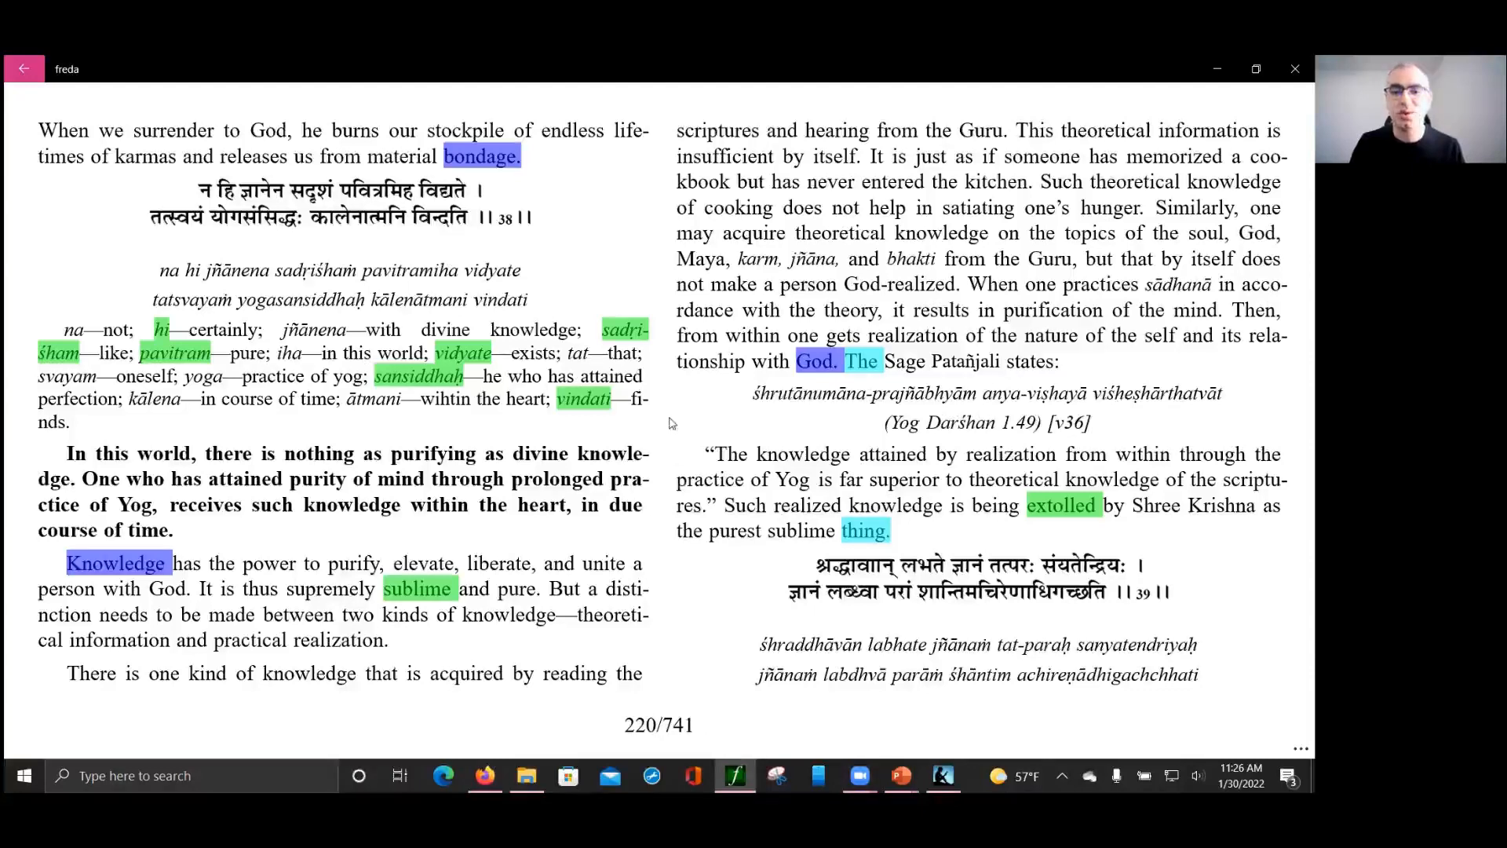
pyautogui.moveTo(676, 403)
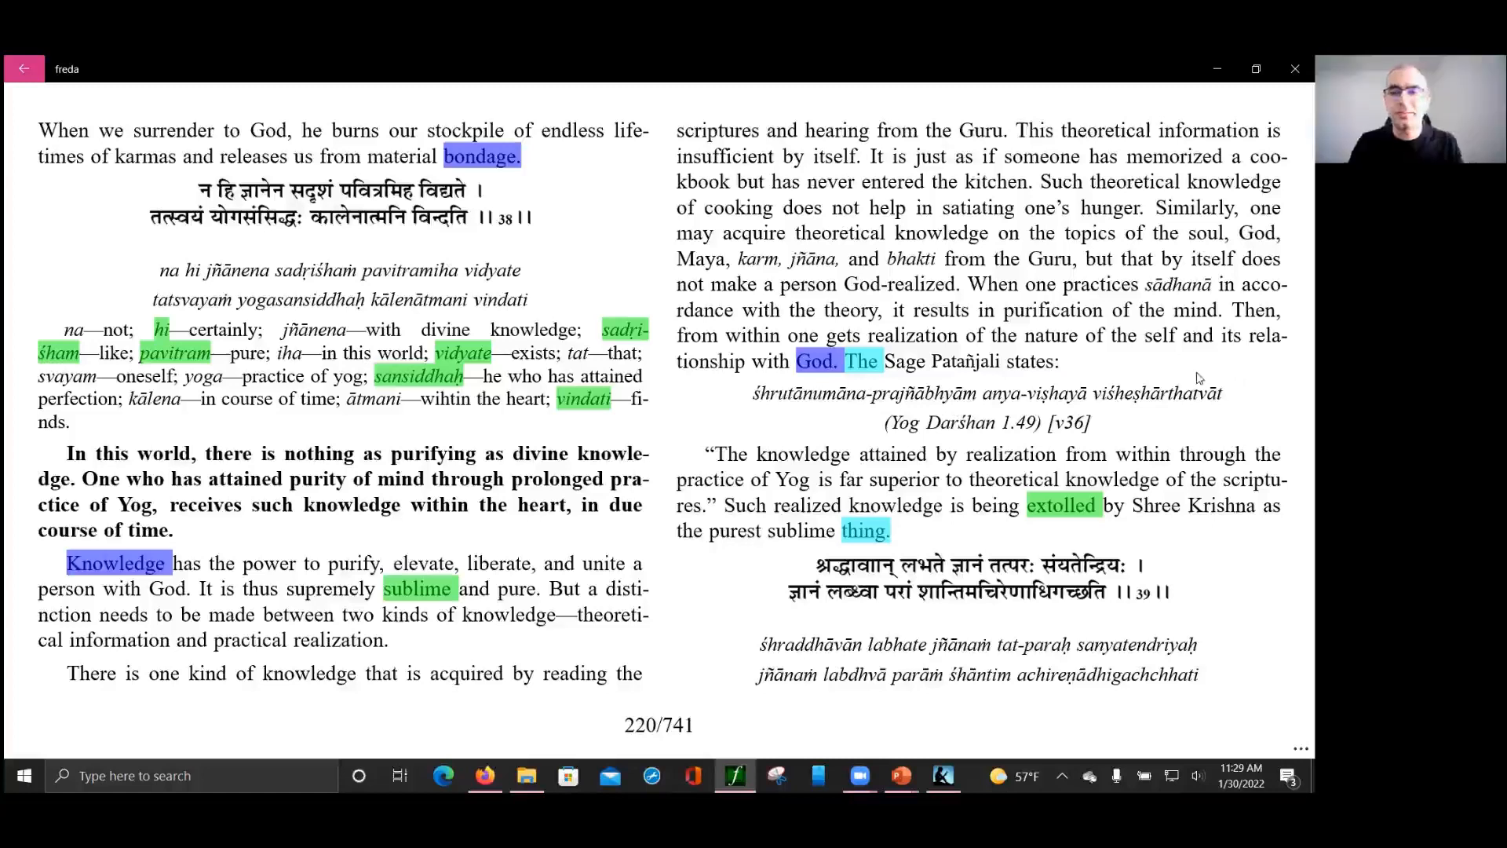
pyautogui.moveTo(1193, 378)
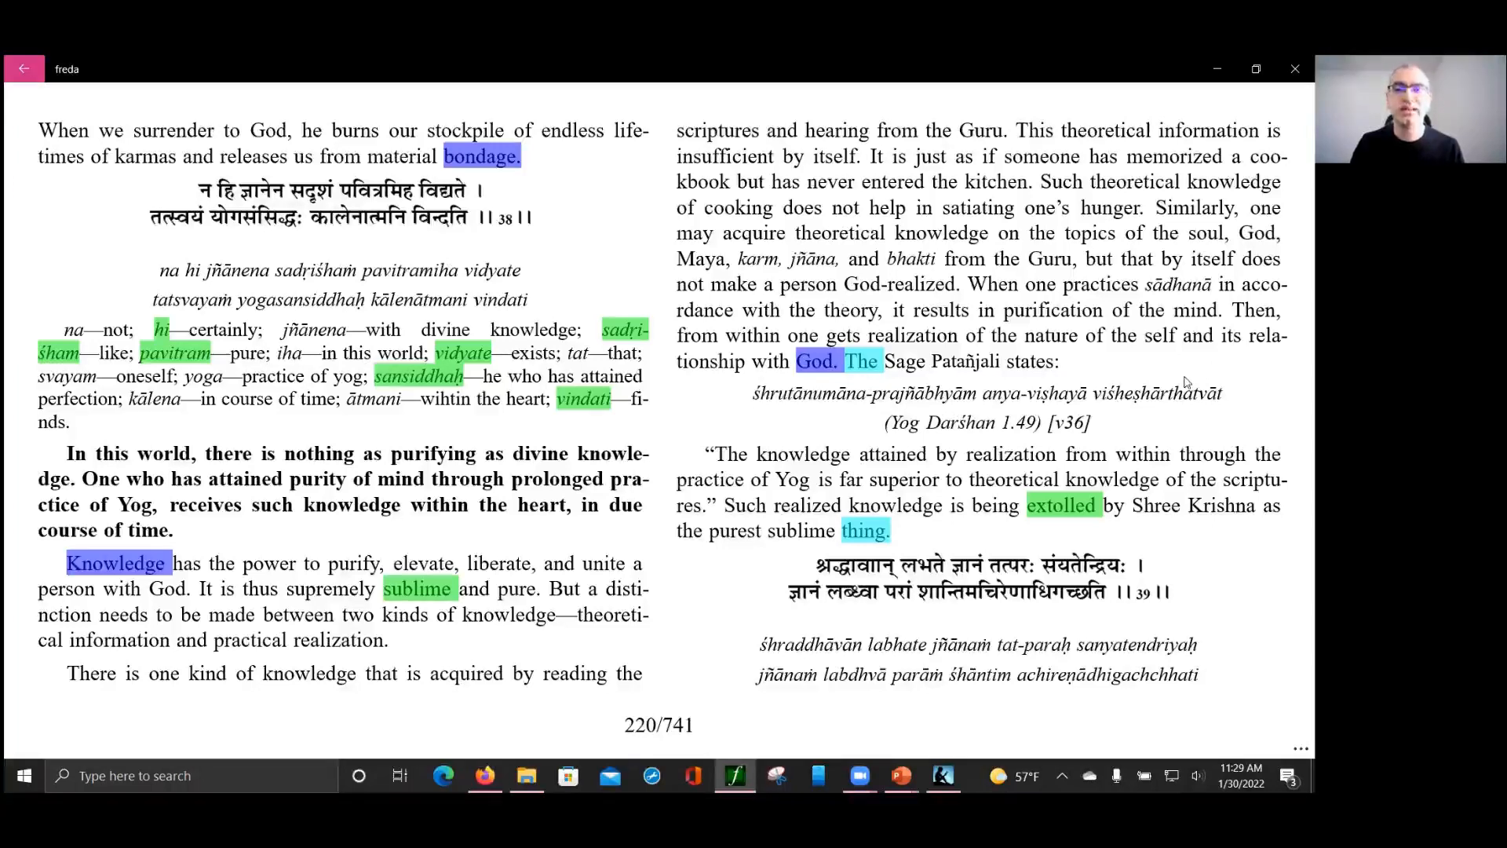
pyautogui.moveTo(1175, 382)
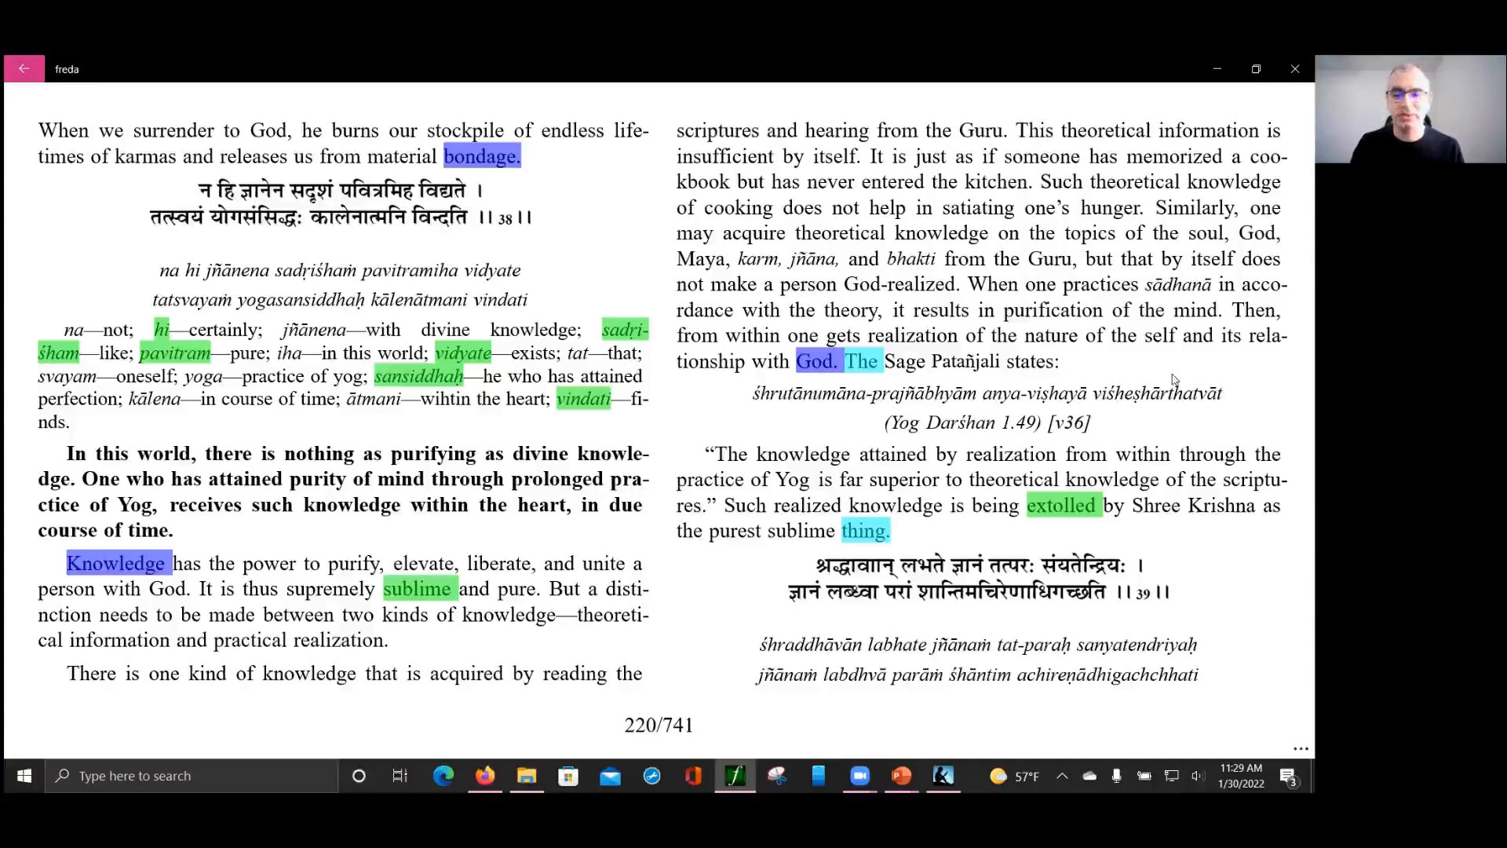
pyautogui.scroll(-3)
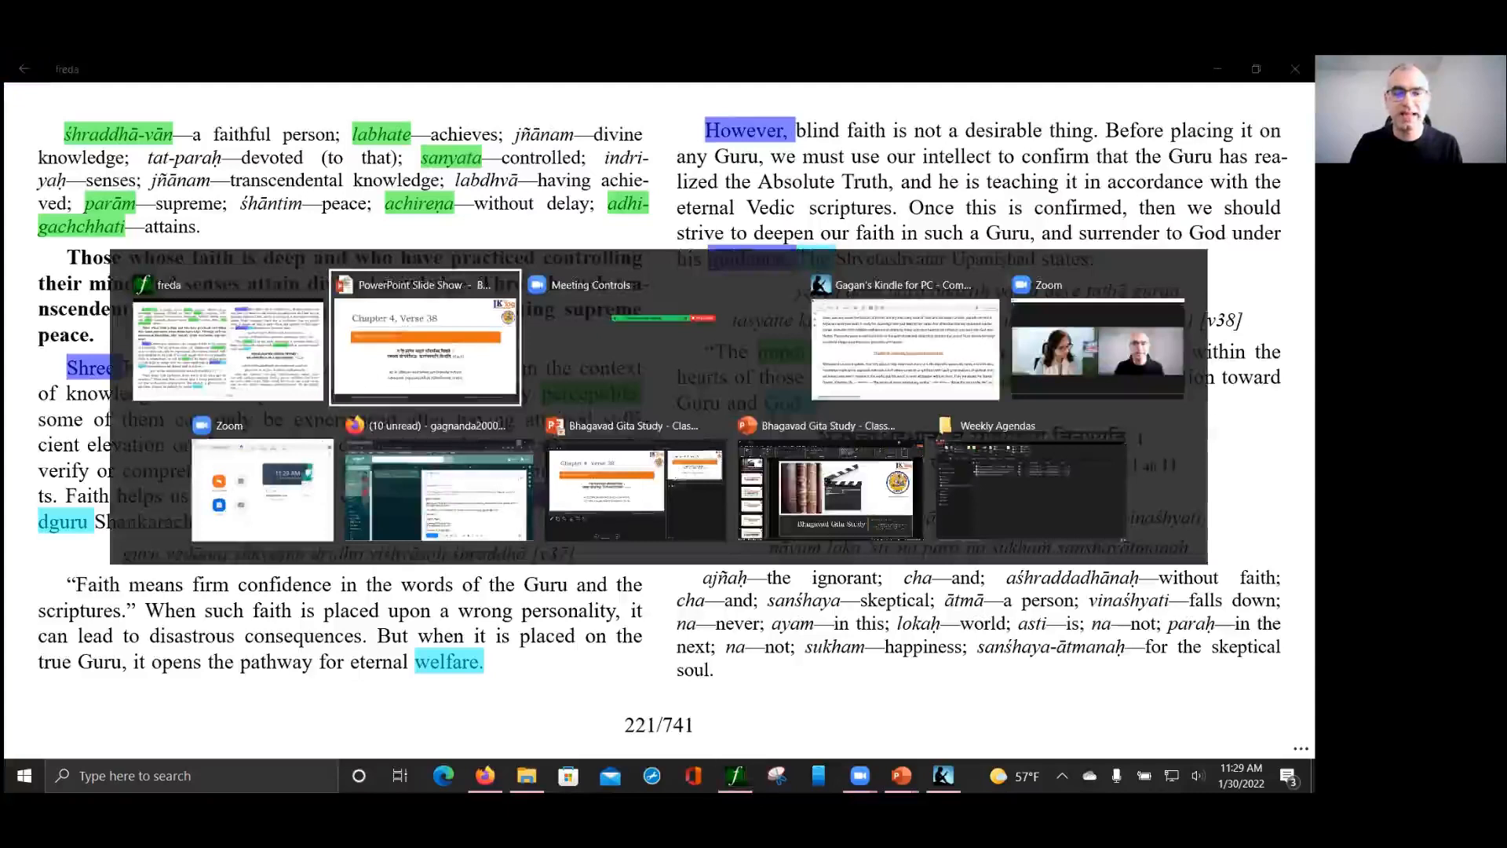
# Step: Show the Verse 39 "Have Faith" slide, then return to Freda's page 221
pyautogui.click(424, 339)
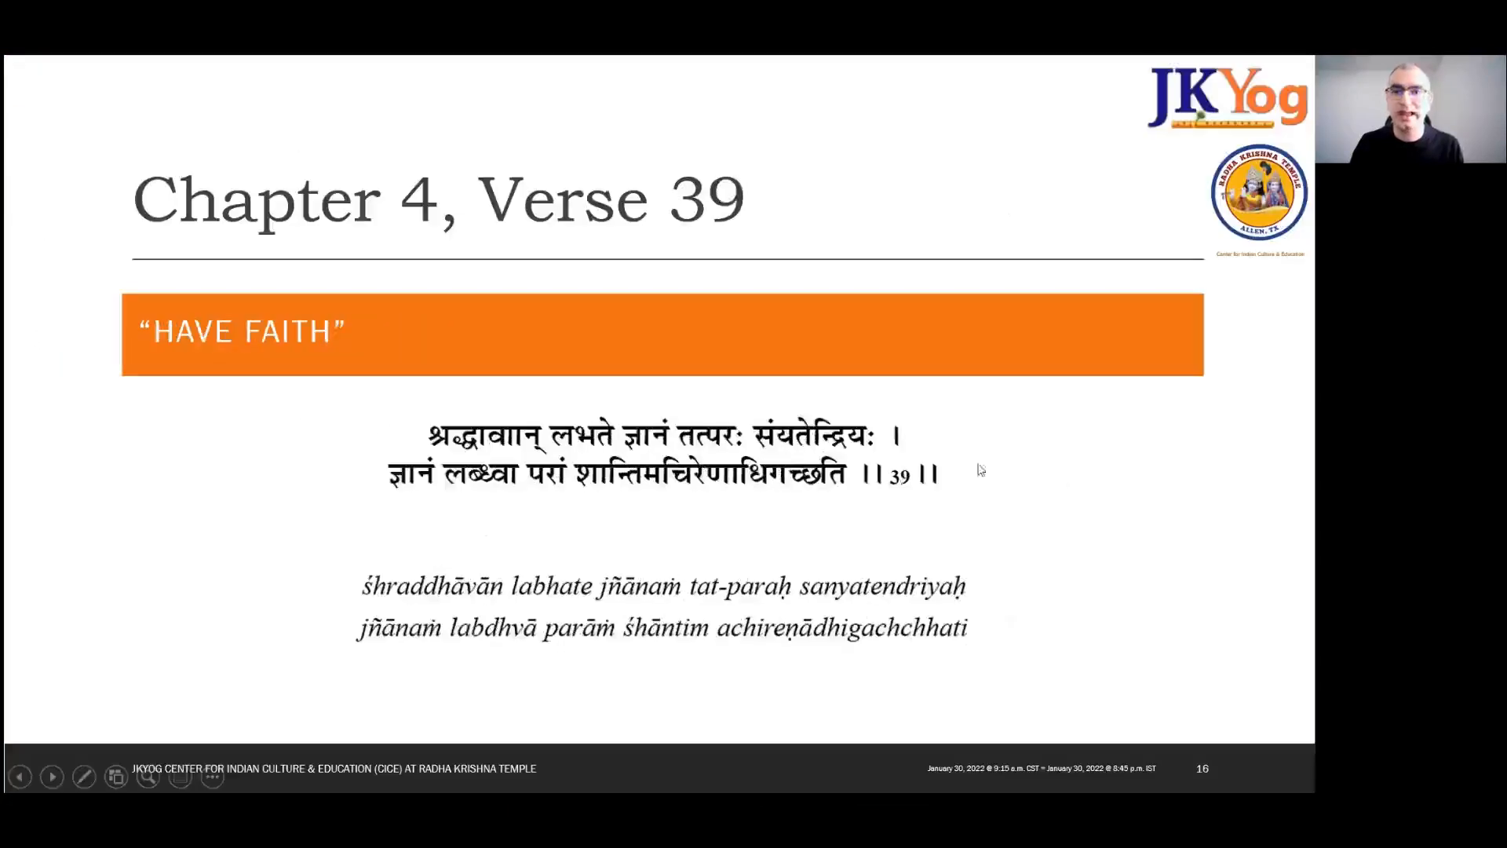
pyautogui.moveTo(1088, 495)
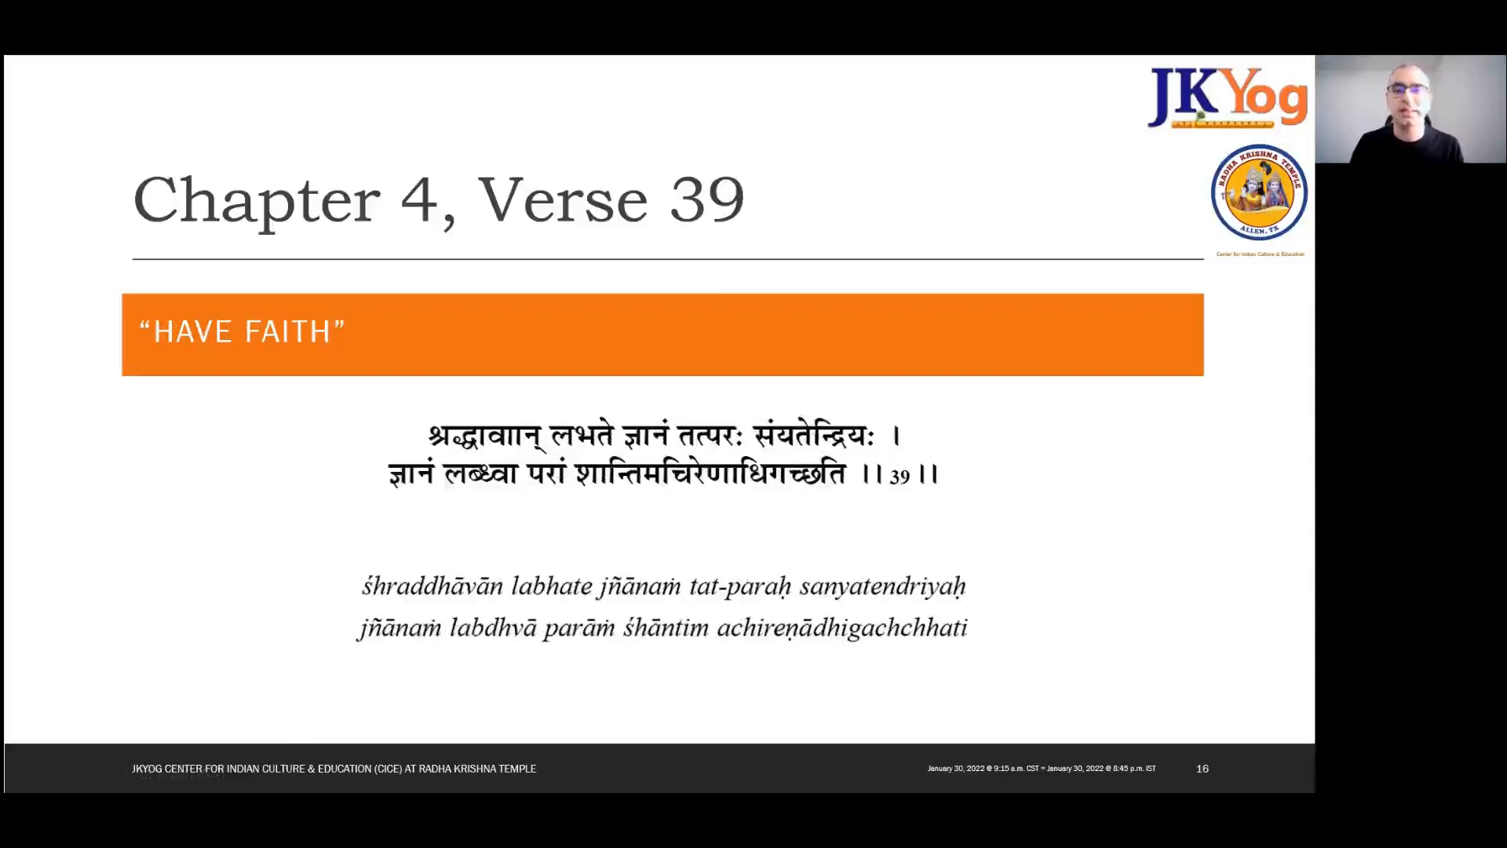
pyautogui.press('alt+tab')
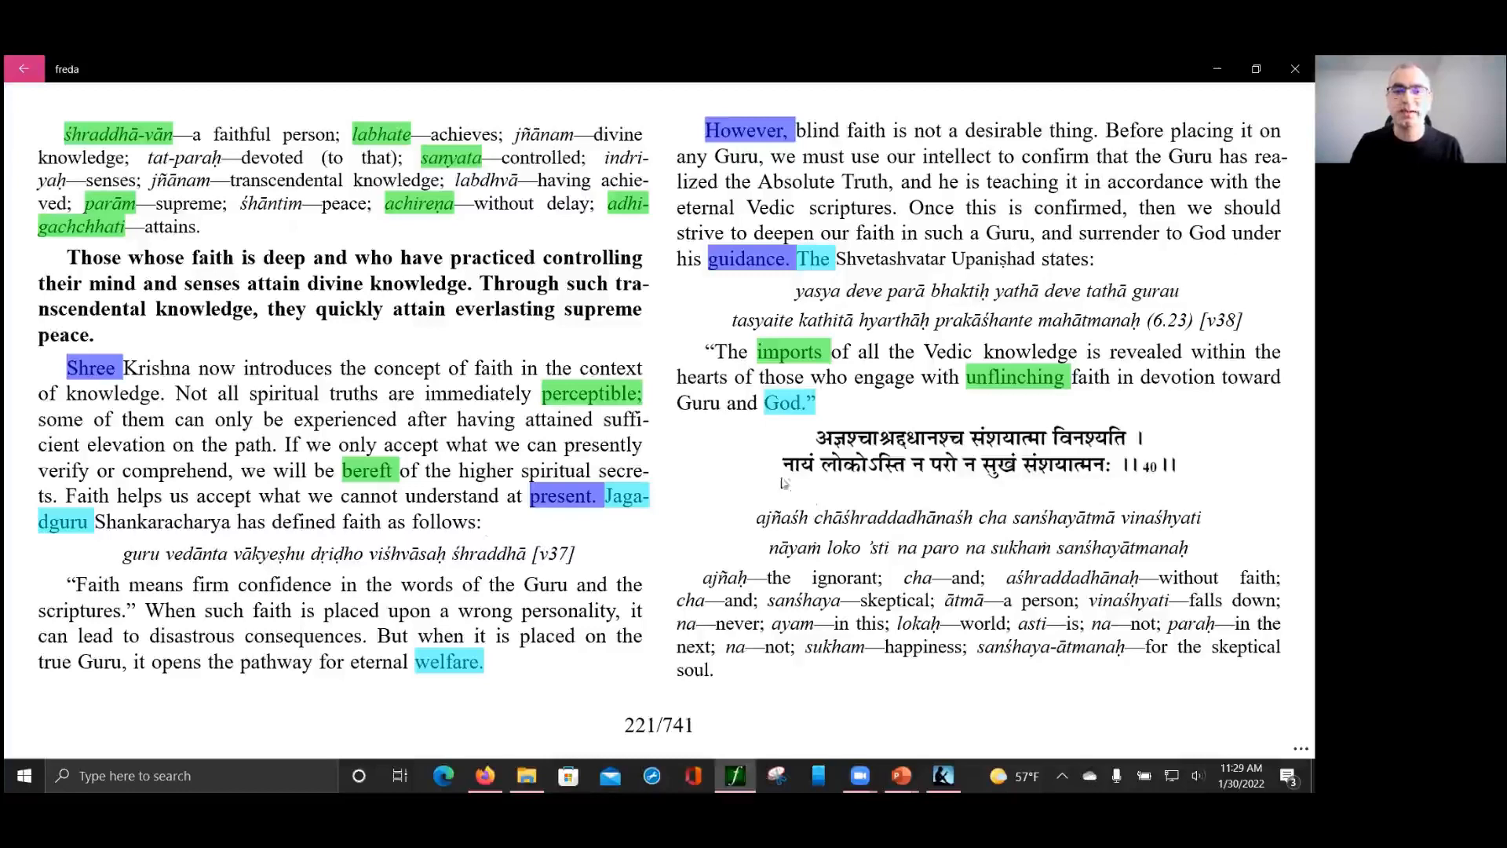
pyautogui.moveTo(696, 486)
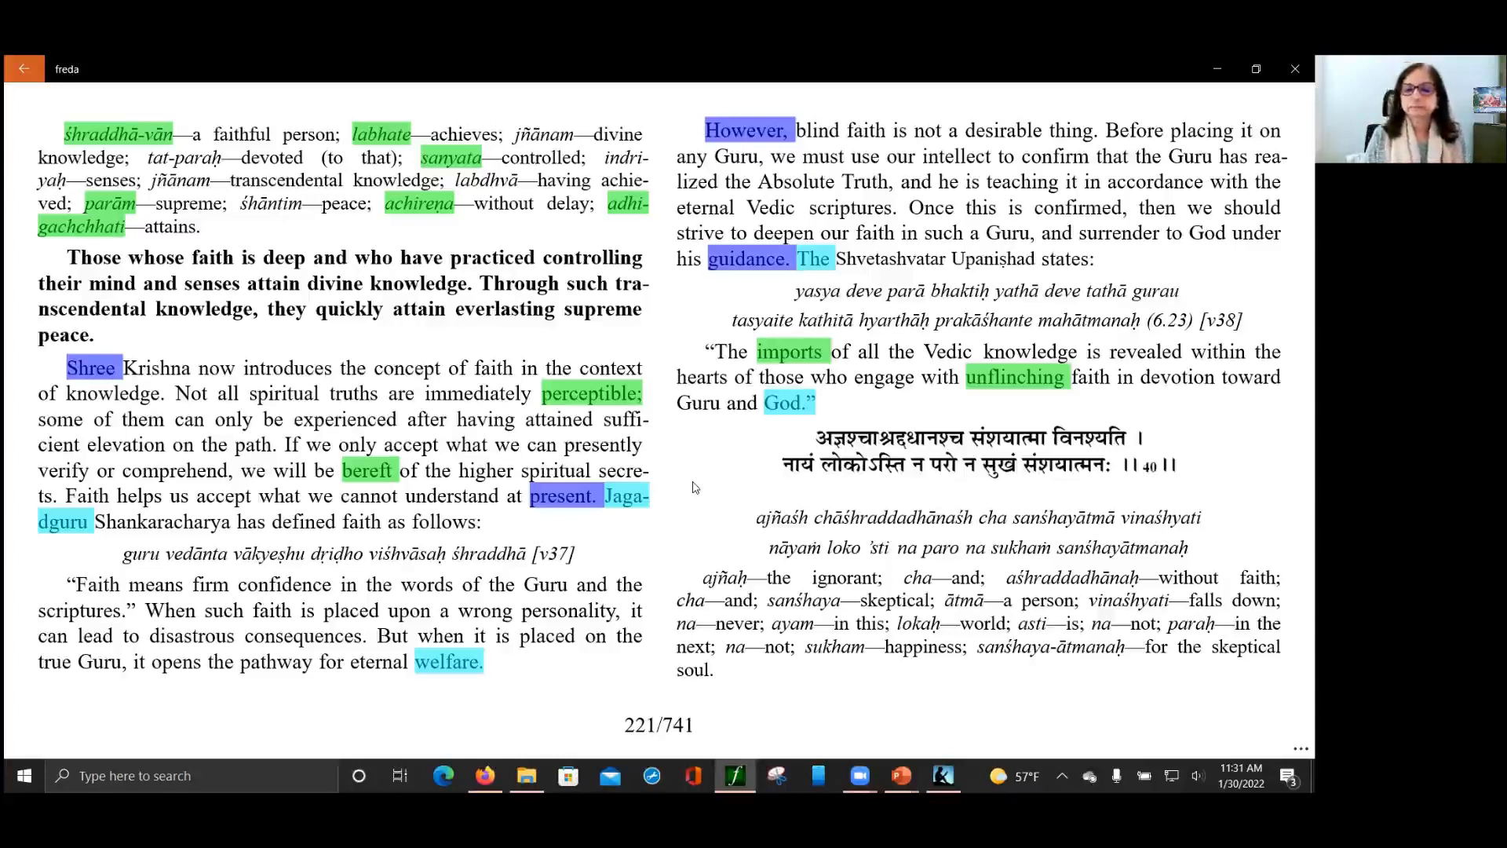
pyautogui.moveTo(683, 303)
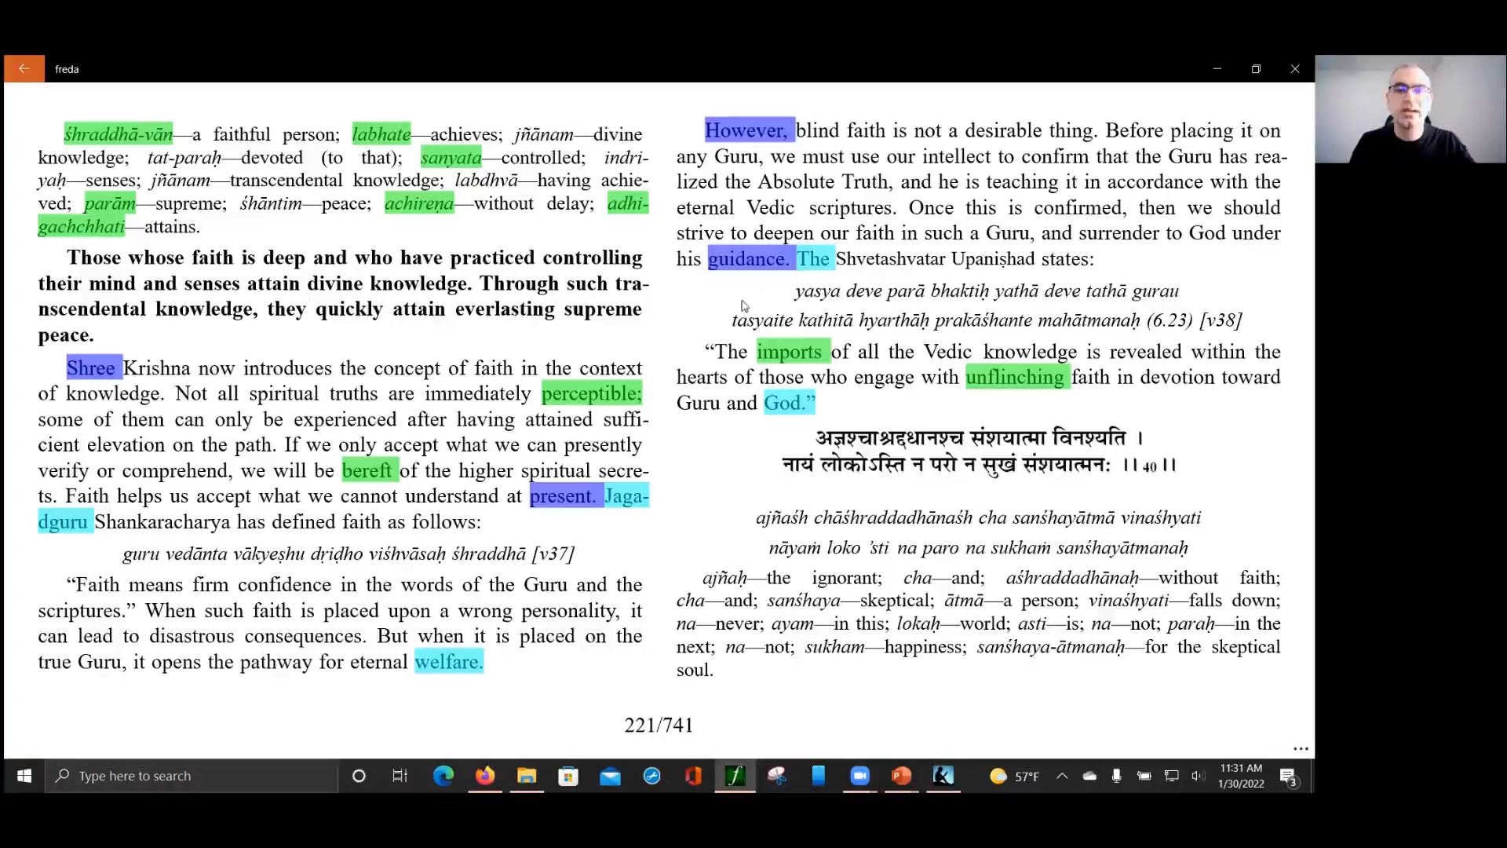
pyautogui.moveTo(711, 327)
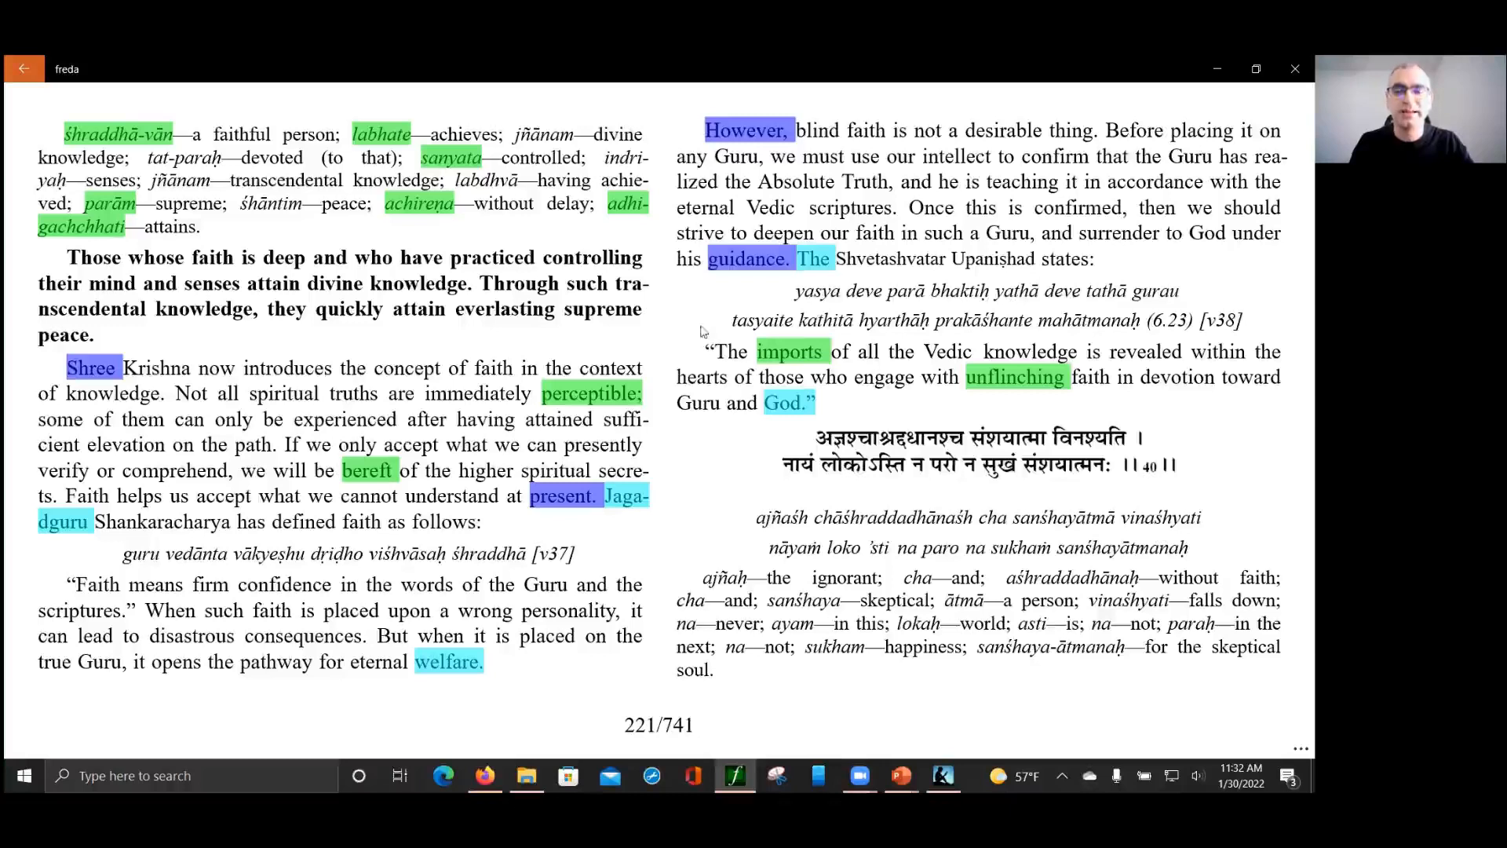
pyautogui.moveTo(701, 242)
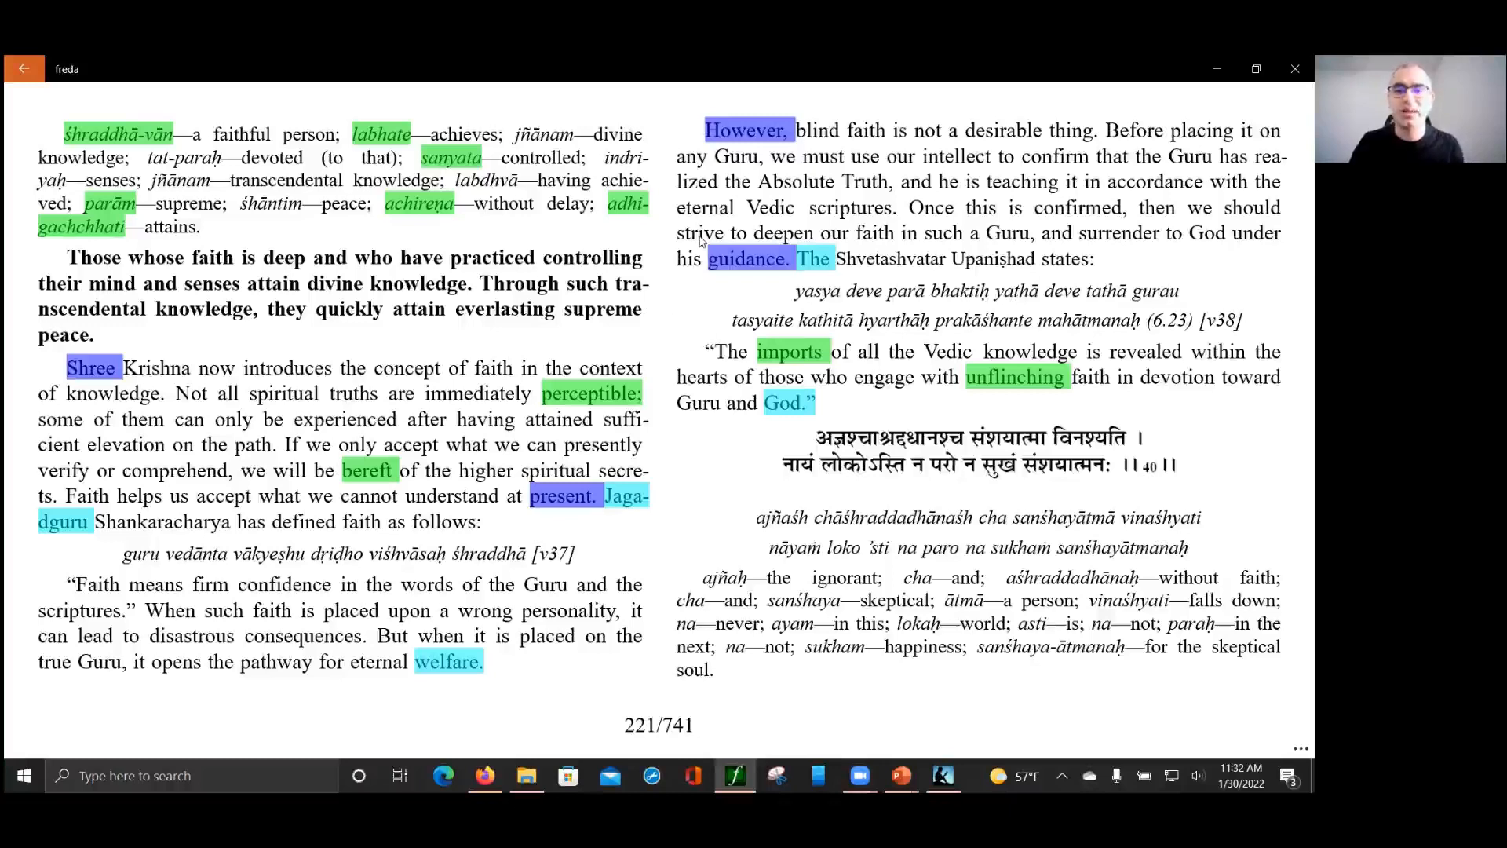